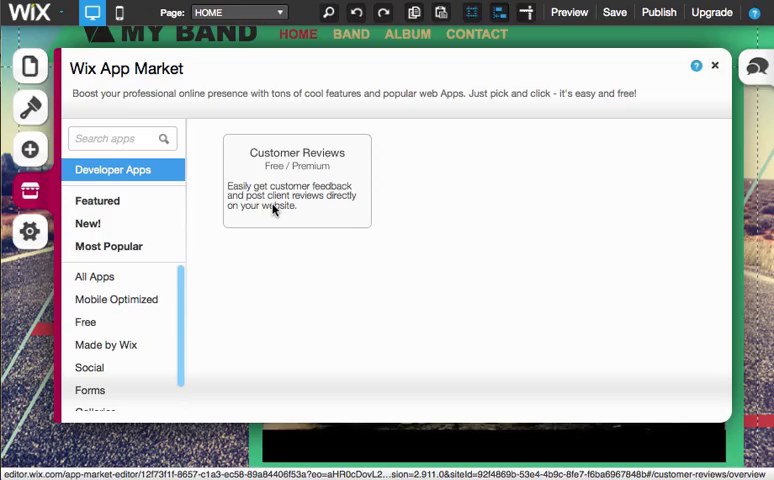
Add the Customer Reviews app from the App Market to the home page.
left_click(296, 181)
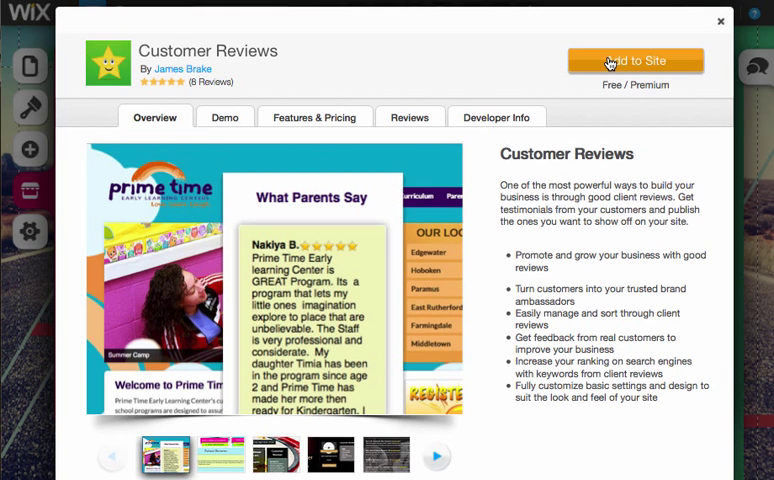
left_click(636, 61)
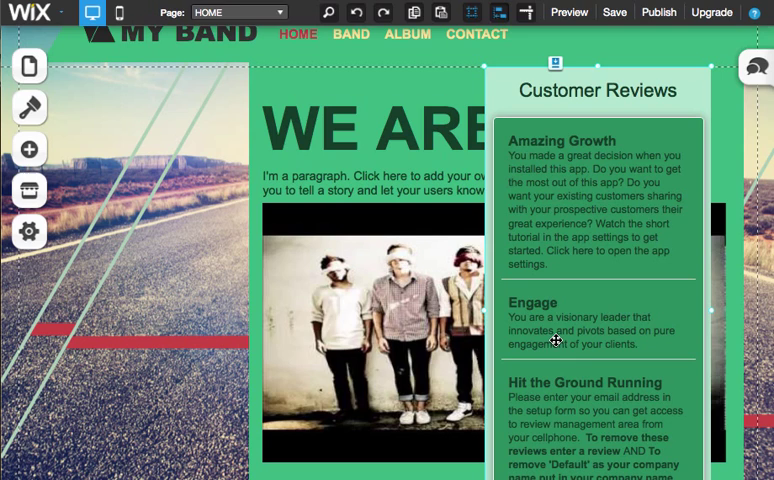
mouse_move(608, 308)
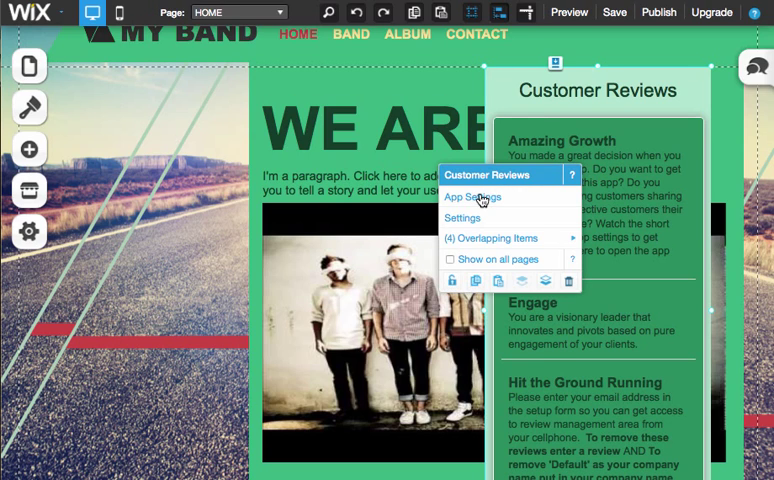
Open the Customer Reviews widget's App Settings management window.
left_click(470, 196)
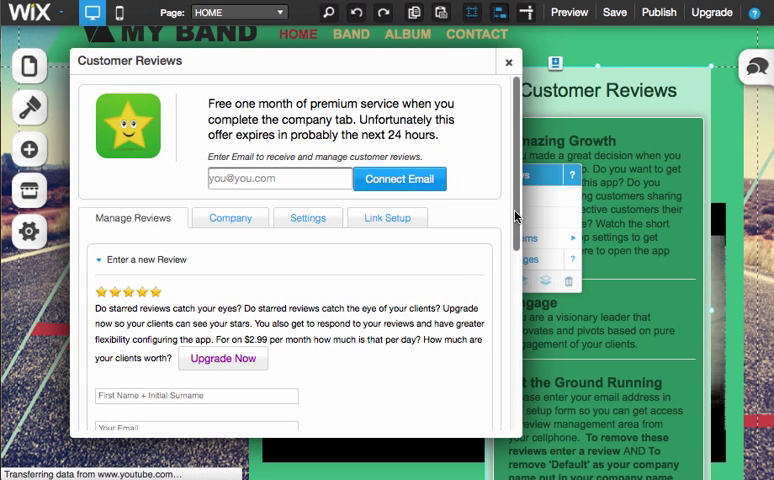
left_click(508, 61)
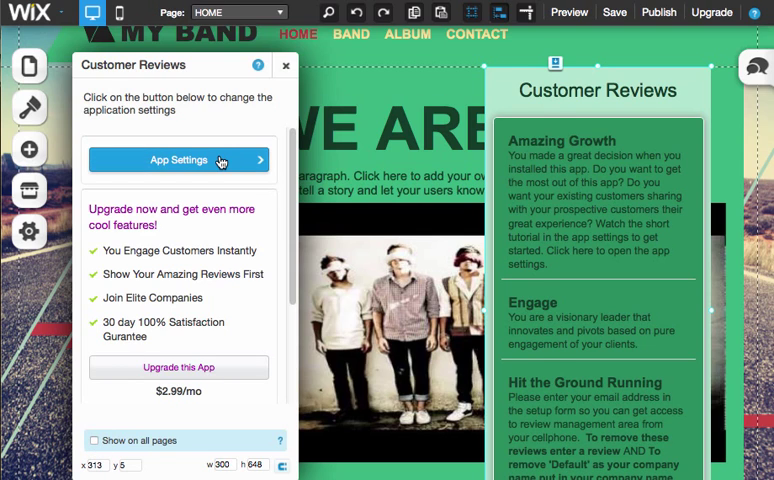
left_click(179, 160)
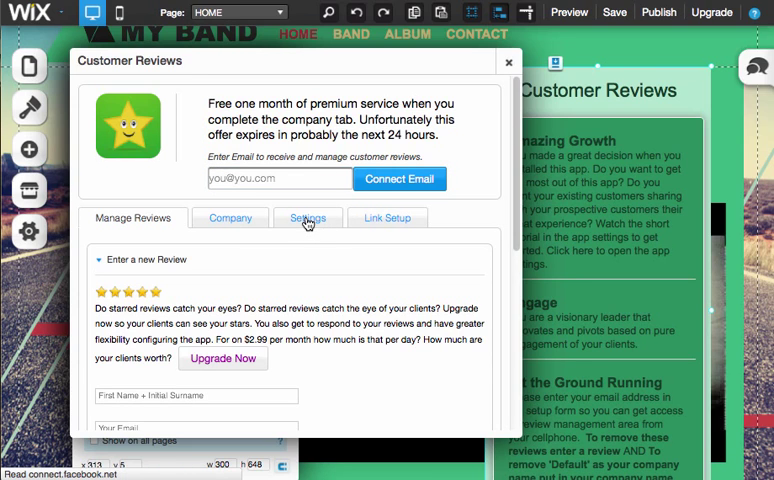
left_click(308, 217)
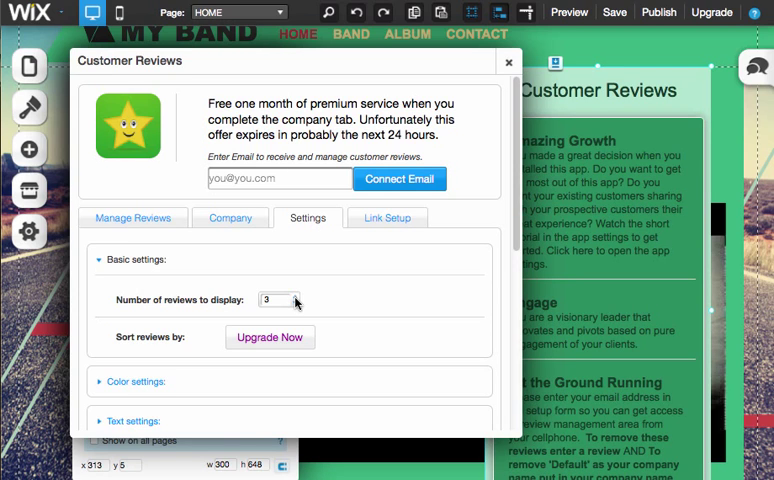
left_click(289, 301)
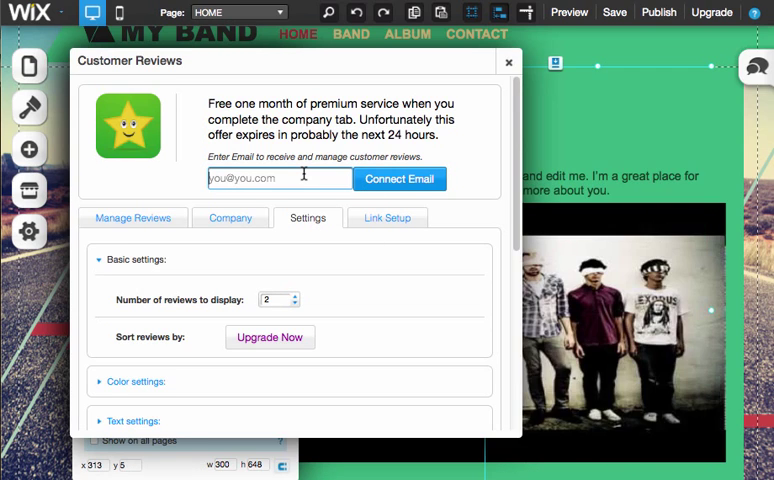
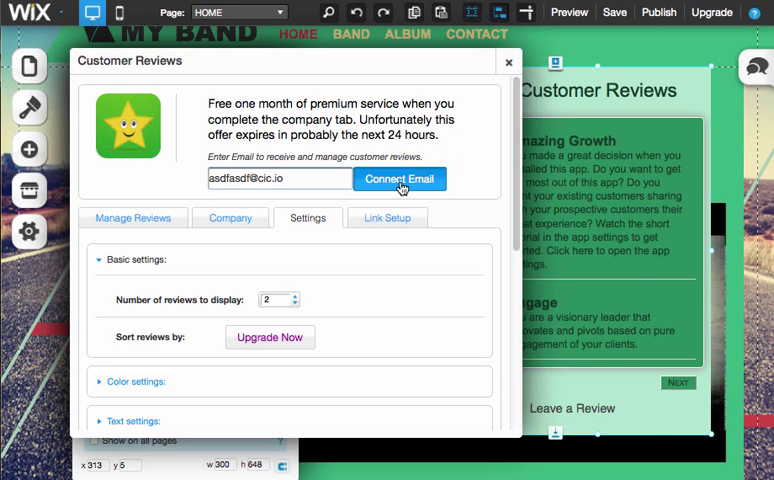
left_click(399, 179)
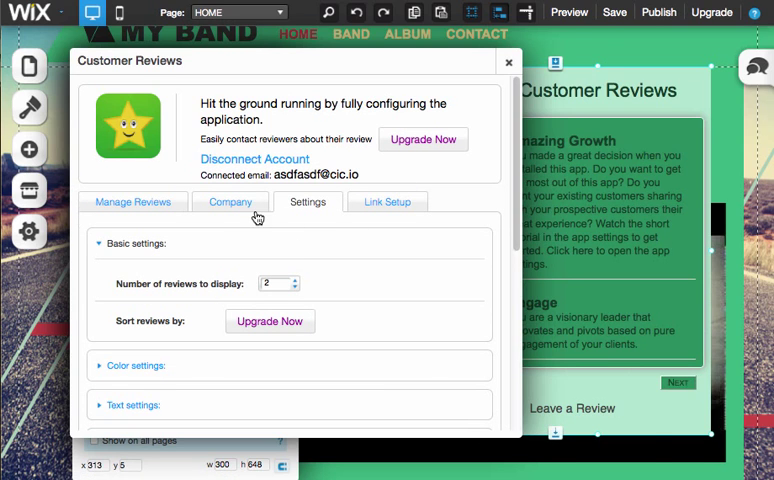
Enter business name 'Foo', description 'about foo' and a www website in Company info.
left_click(230, 201)
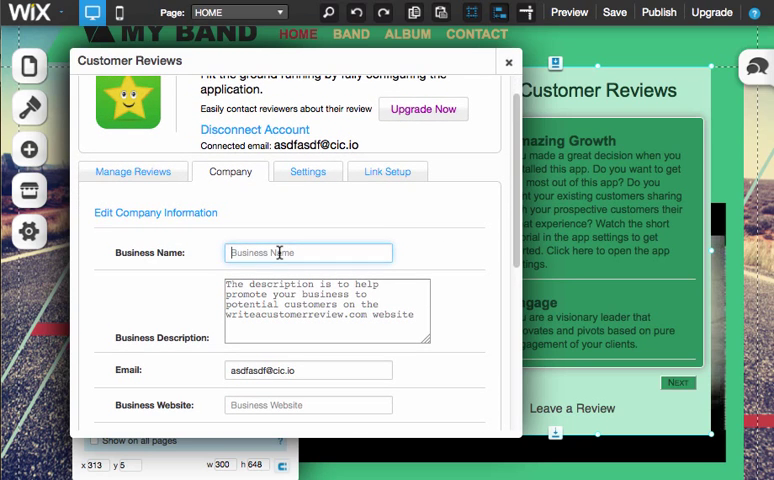
type("Foo")
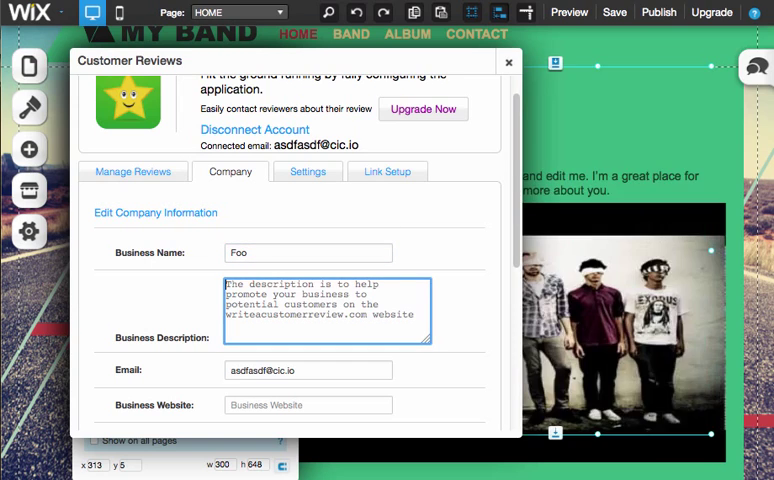
type("about foo")
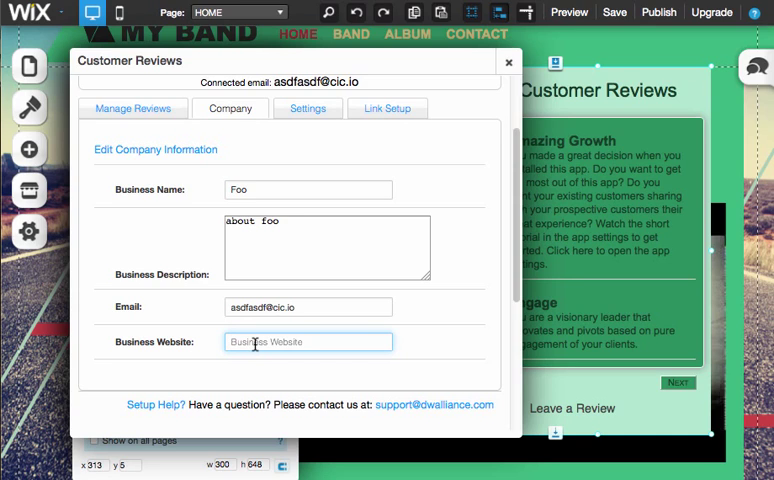
type("www")
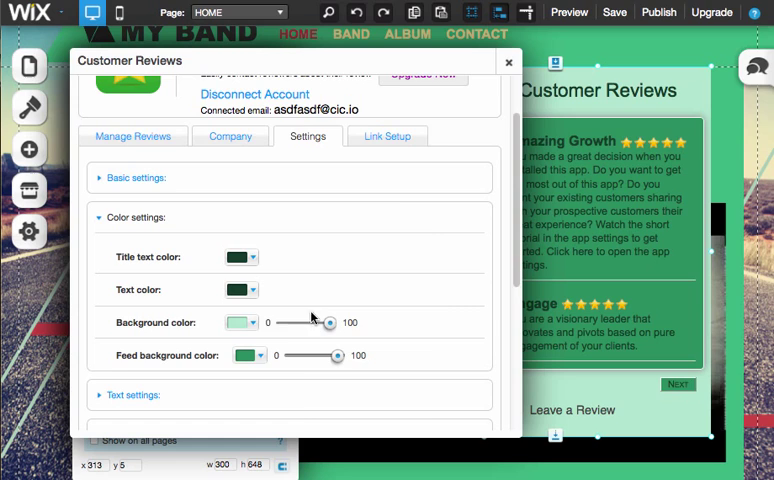
Set the widget background to red and the text colours to yellow.
left_click(237, 322)
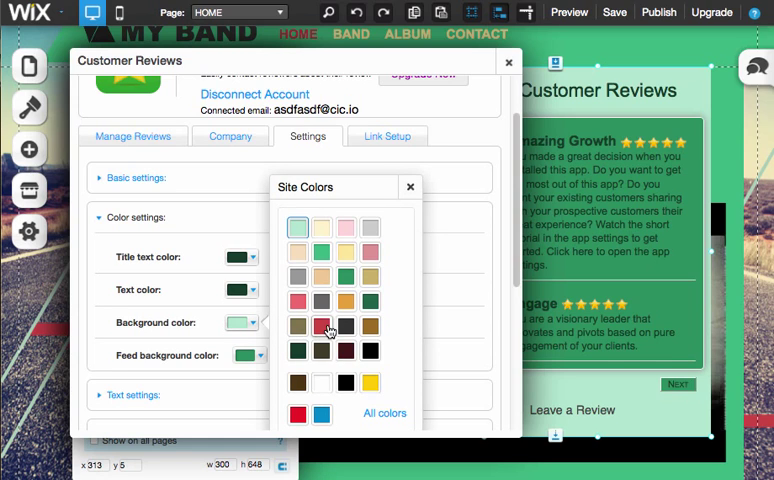
left_click(322, 326)
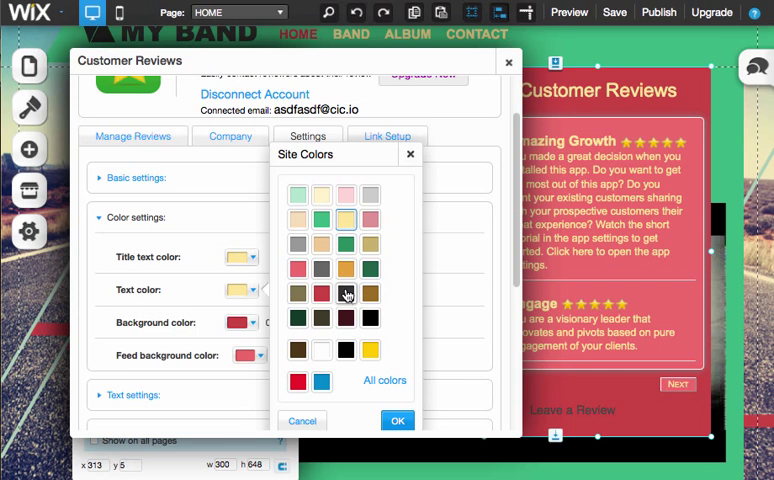
left_click(370, 350)
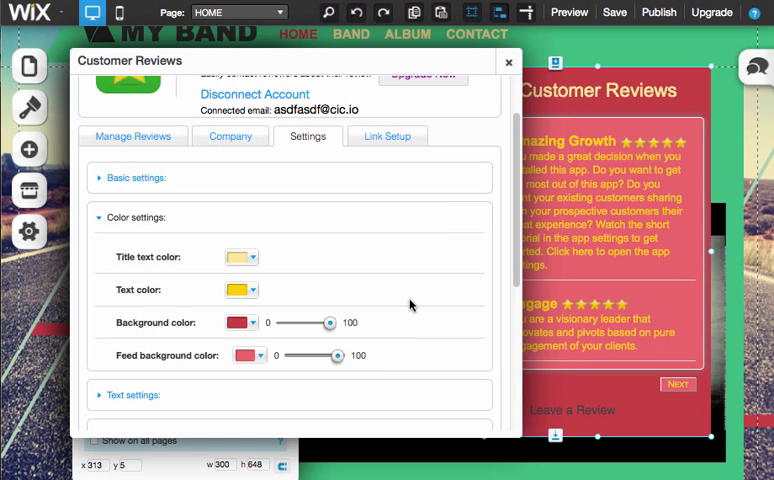
mouse_move(237, 233)
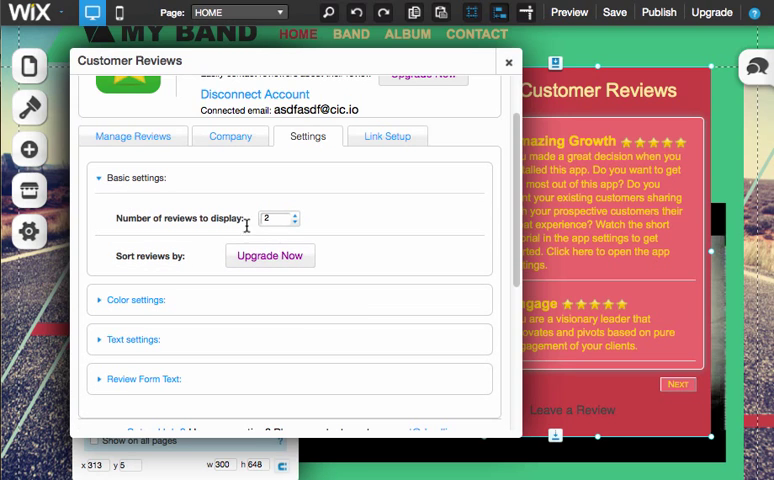
Scroll the Settings tab to view the display and text settings.
scroll("down", 3)
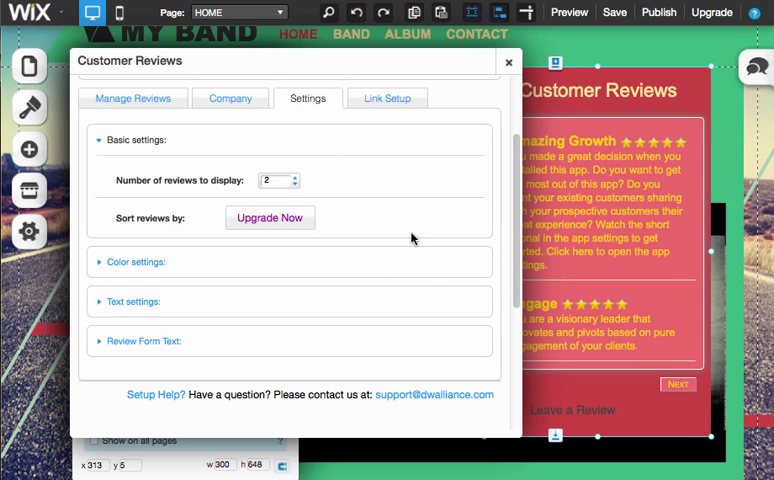
mouse_move(134, 262)
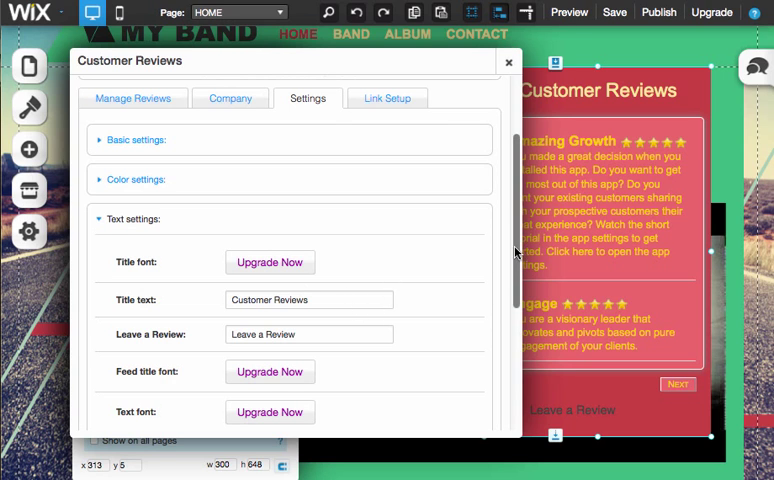
scroll("down", 3)
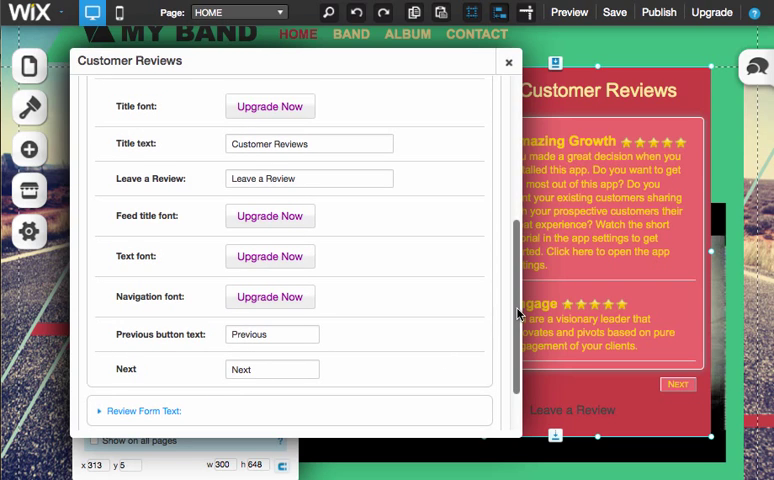
left_click(308, 178)
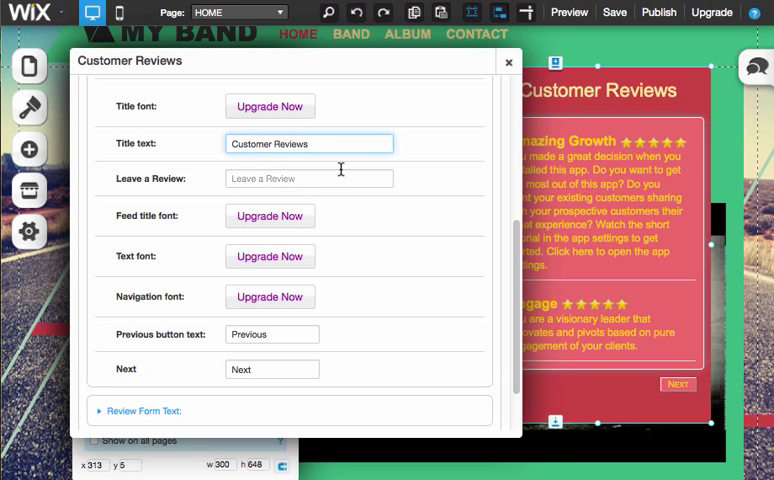
left_click(309, 178)
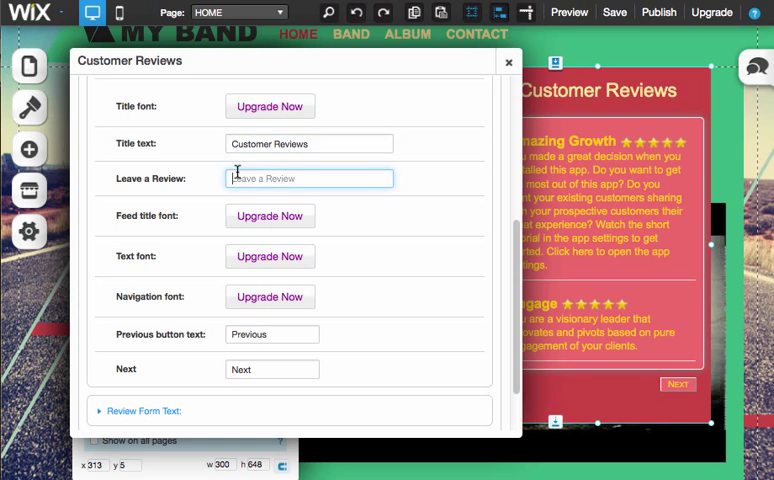
type("Lwe")
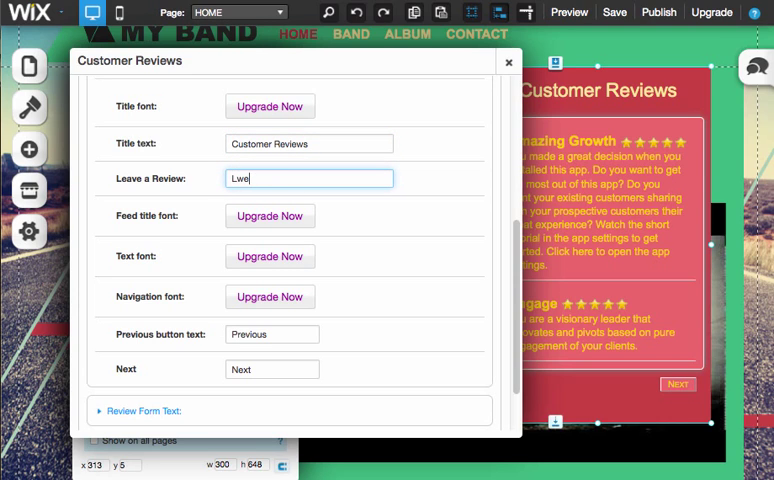
type("Leave a Revie")
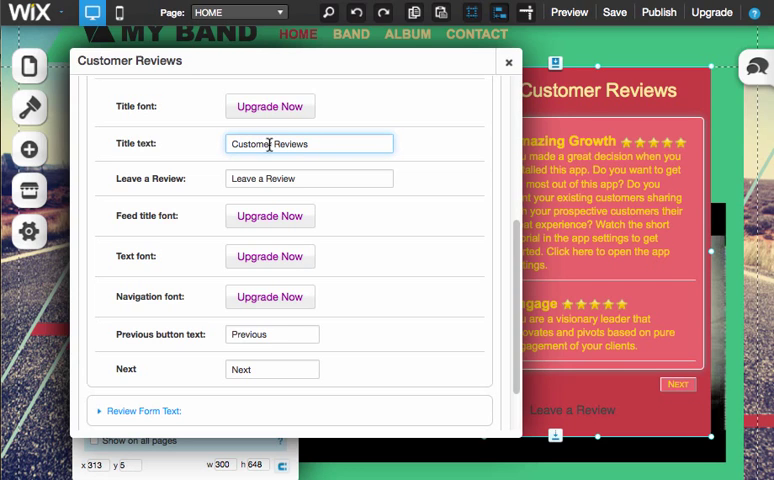
mouse_move(337, 310)
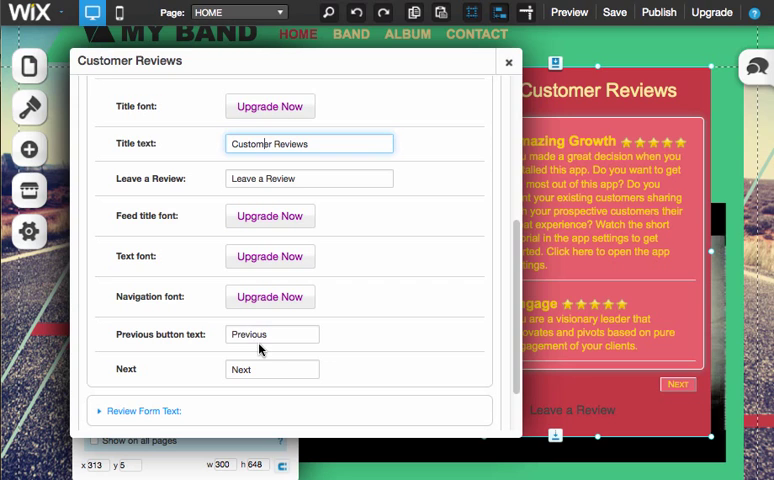
scroll("down", 3)
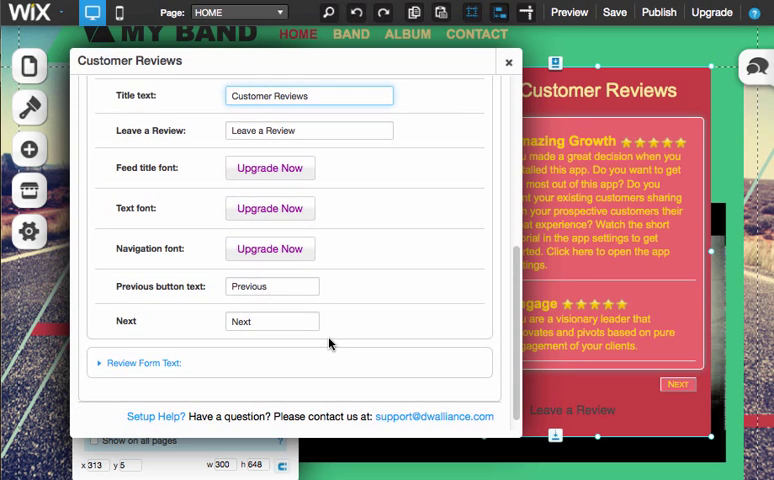
mouse_move(101, 369)
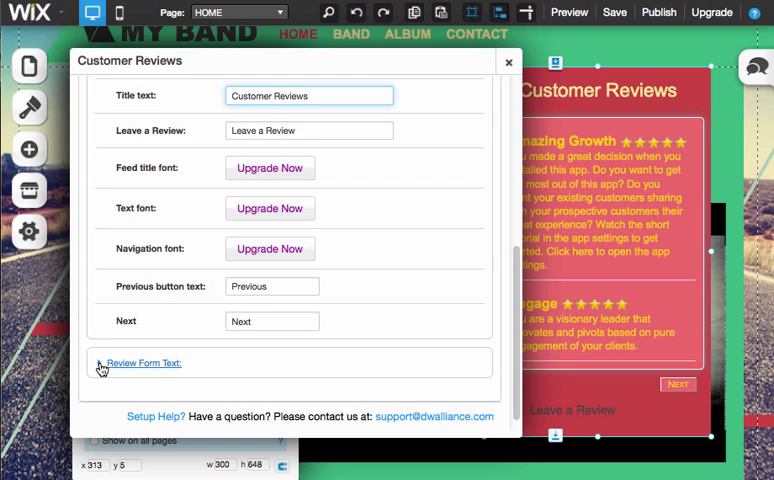
Expand the Review Form Text section to see its editing instructions.
left_click(143, 363)
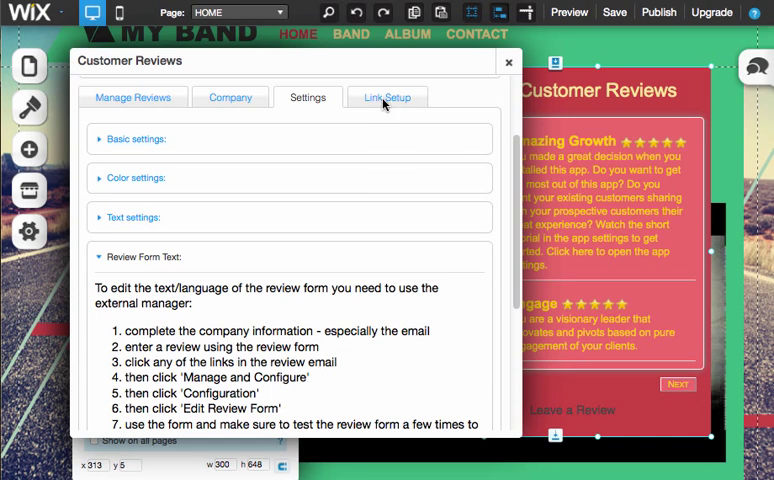
Open the Link Setup tab showing the email-signature review link.
left_click(387, 97)
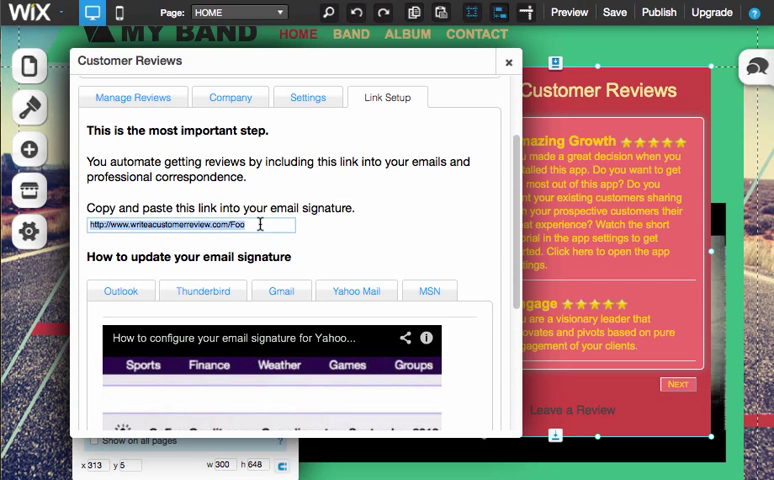
mouse_move(380, 212)
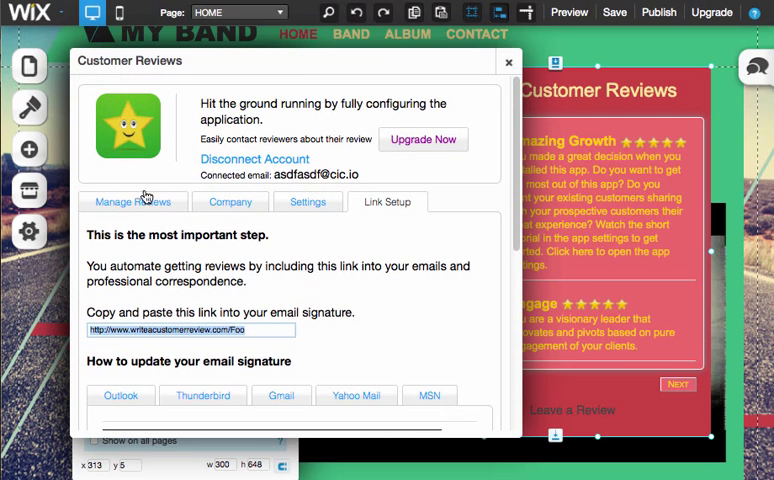
Open Manage Reviews and scroll to the empty Accepted Reviews section.
left_click(133, 201)
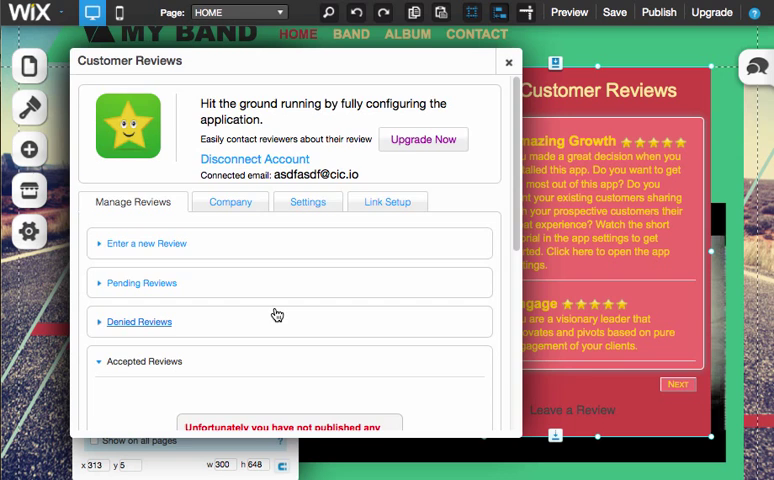
scroll("down", 3)
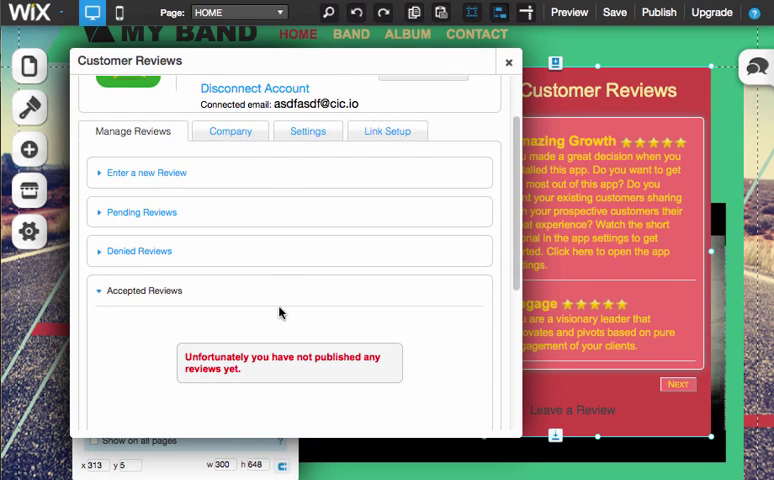